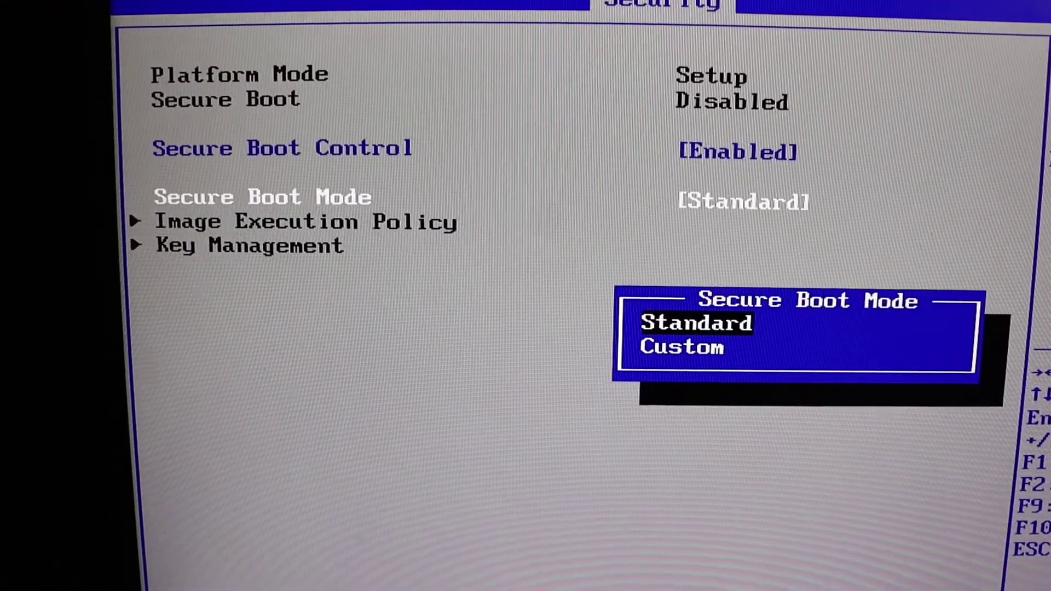
# - Select Custom for Secure Boot Mode instead of Standard
pyautogui.press('Down')
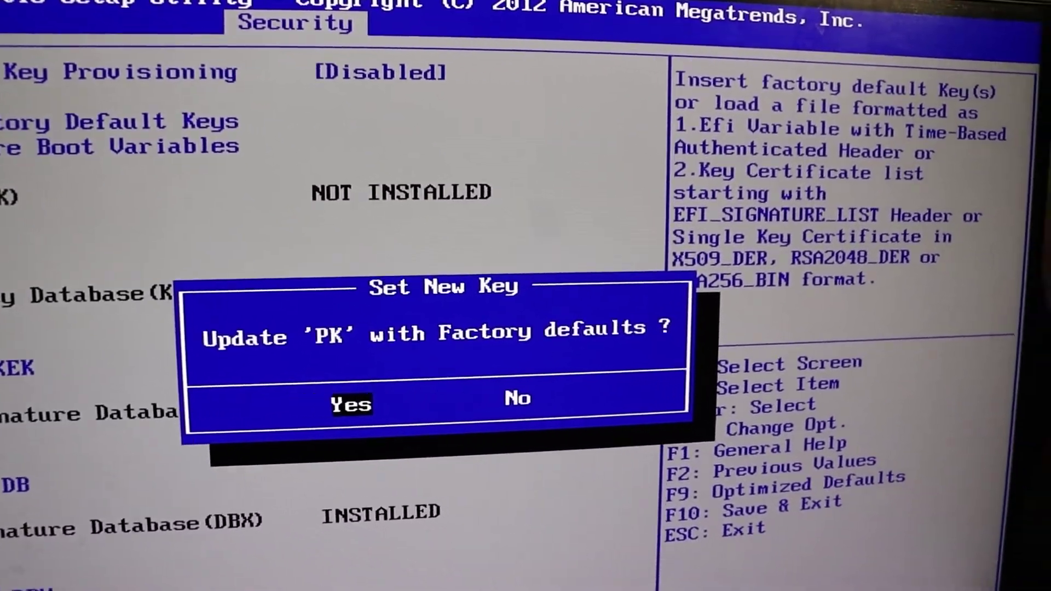
# - Confirm Yes to update the Platform Key with factory defaults
pyautogui.click(352, 405)
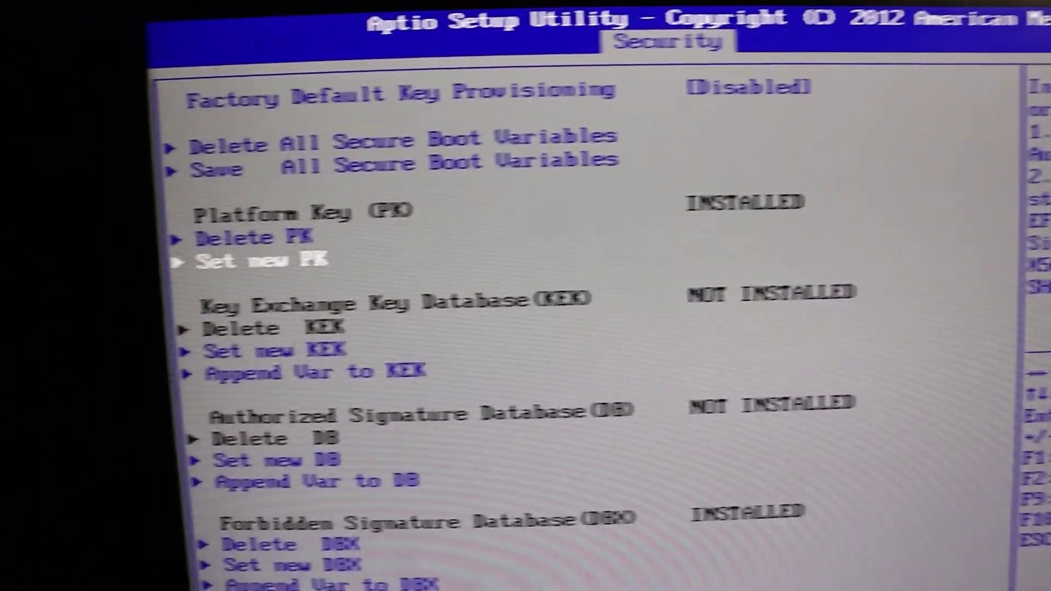